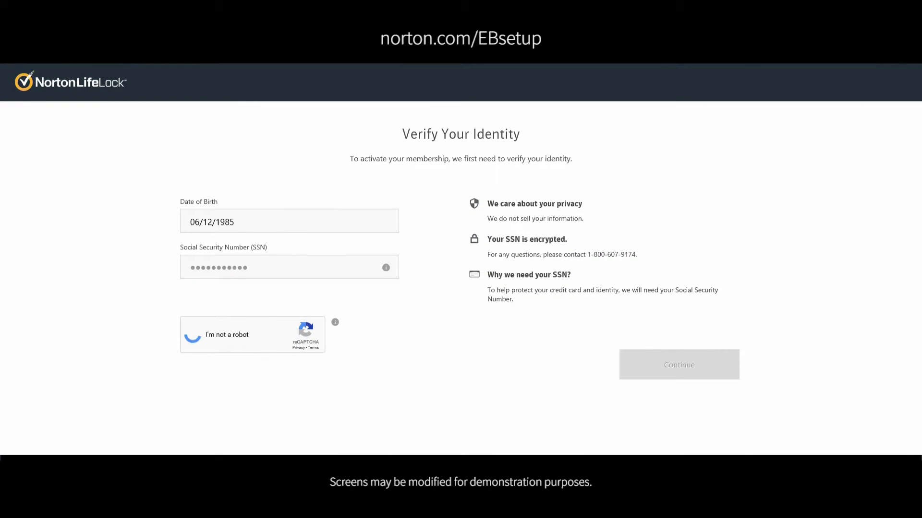
# Submit the identity verification with the reCAPTCHA confirmed and sign in to LifeLock.
pyautogui.click(195, 334)
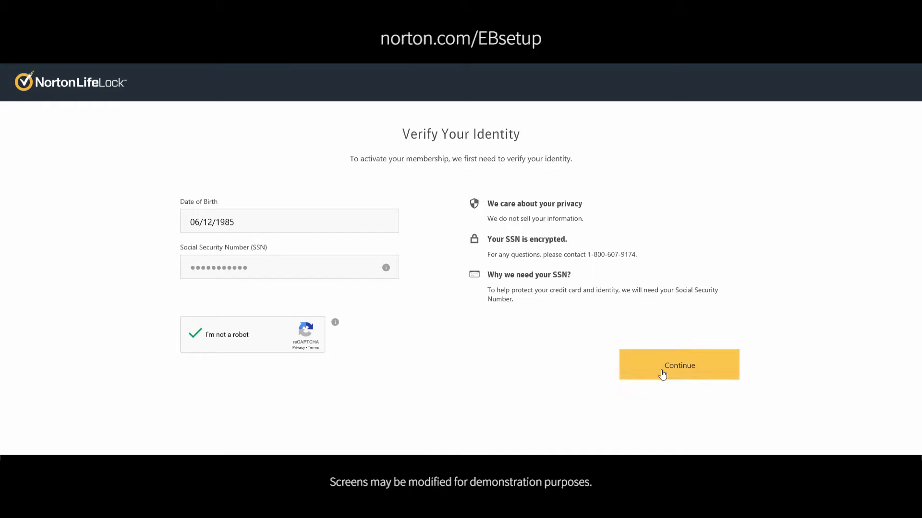
pyautogui.click(679, 365)
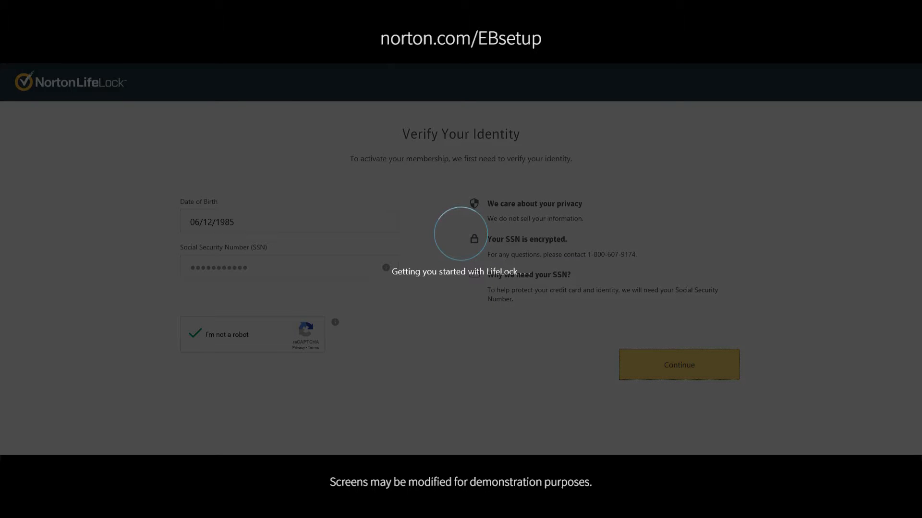
pyautogui.click(677, 365)
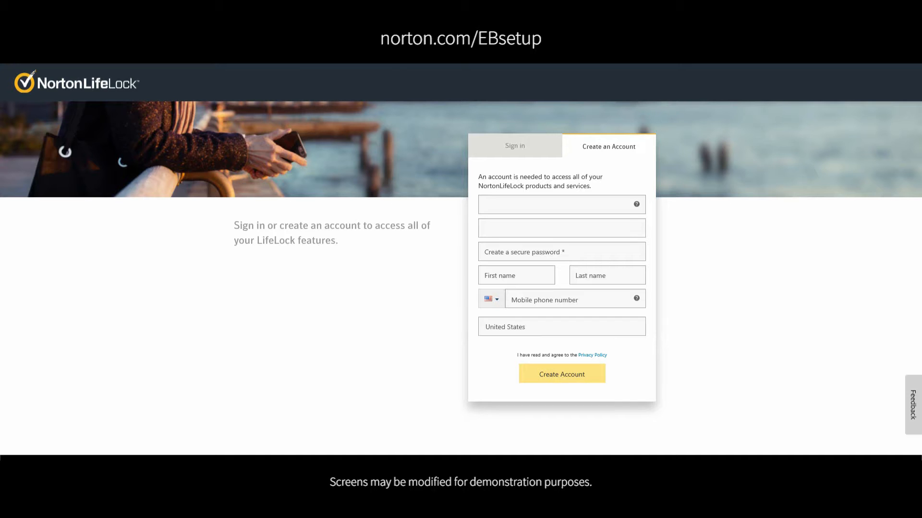
pyautogui.click(560, 373)
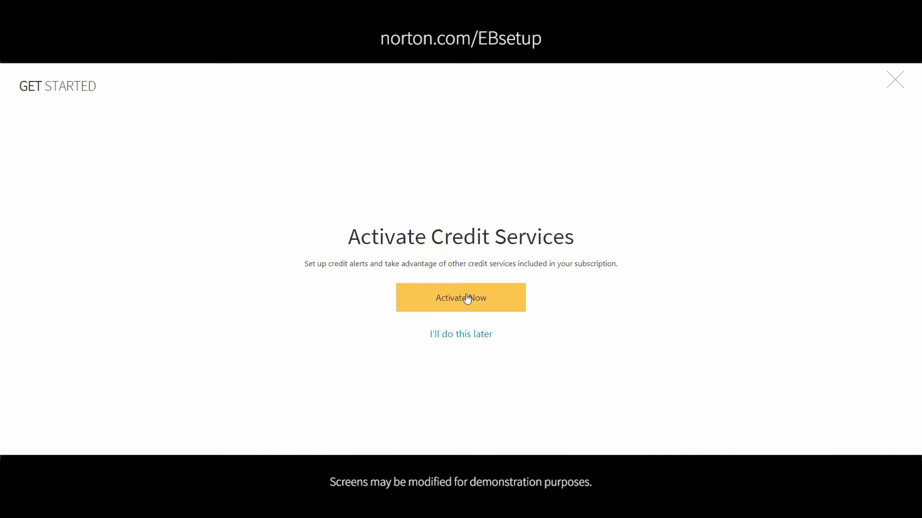
# Activate the credit services now and acknowledge the confirmation.
pyautogui.click(460, 298)
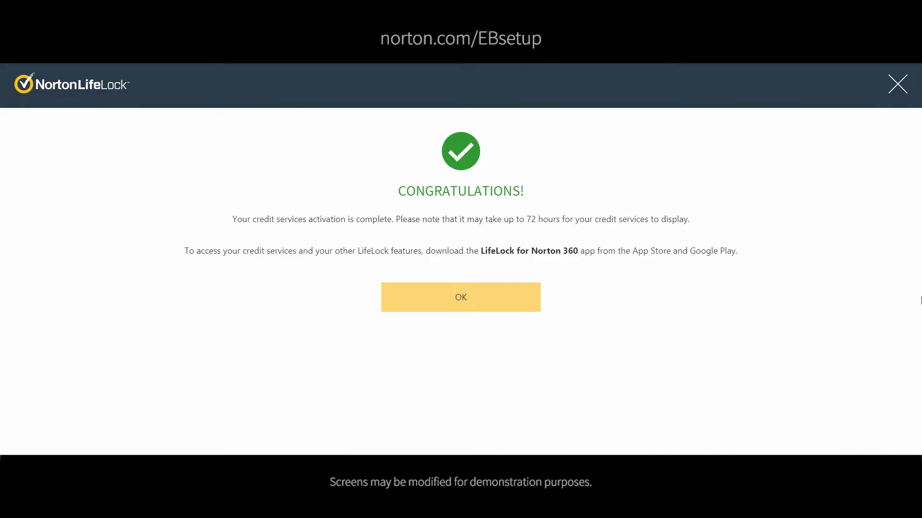
pyautogui.click(460, 297)
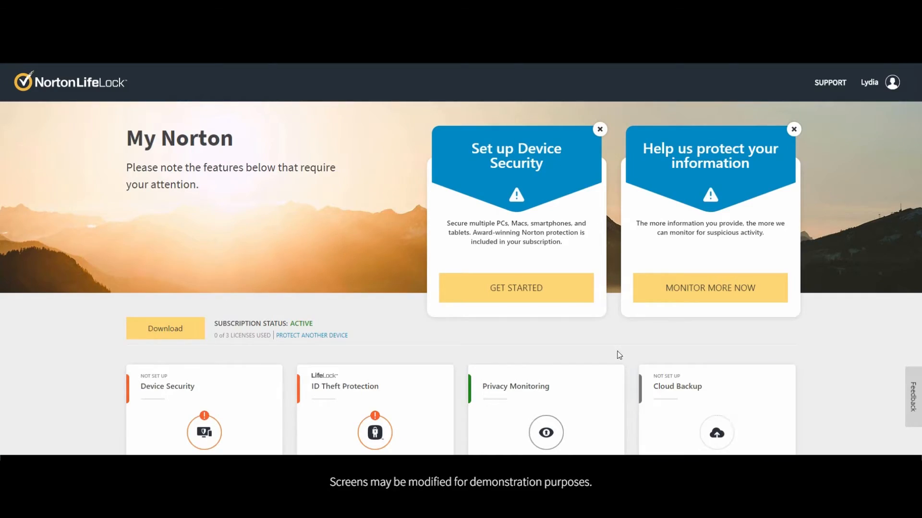
# Close the Set up Device Security card on the My Norton dashboard.
pyautogui.click(599, 129)
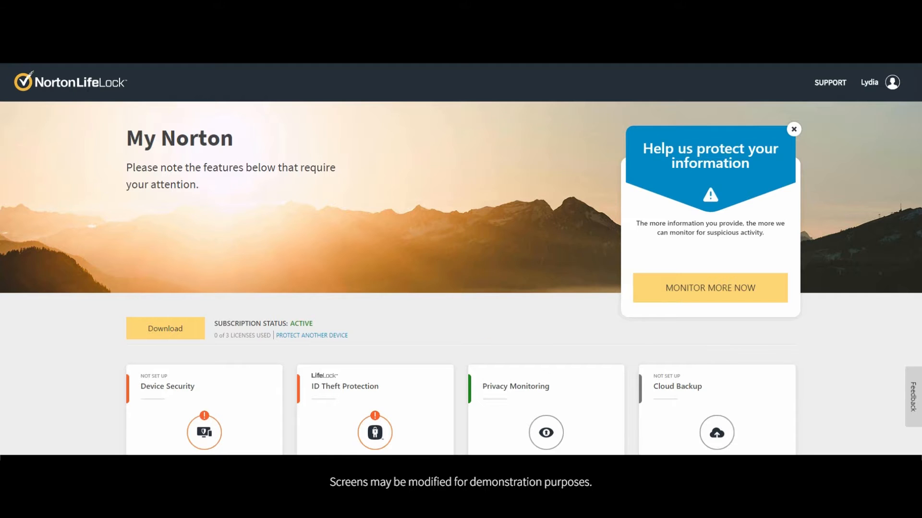
pyautogui.click(164, 328)
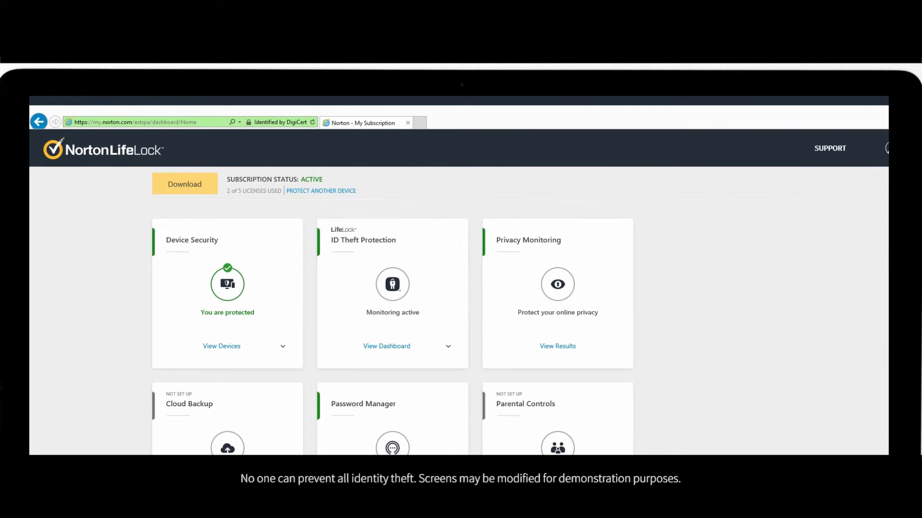
# View the ID Theft Protection dashboard's Monitored Info and its Personal Information list.
pyautogui.click(386, 347)
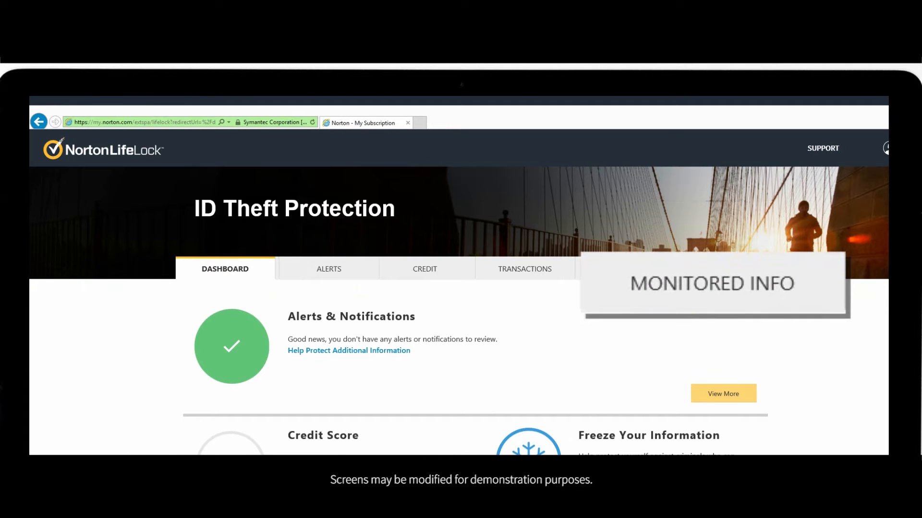
pyautogui.click(711, 283)
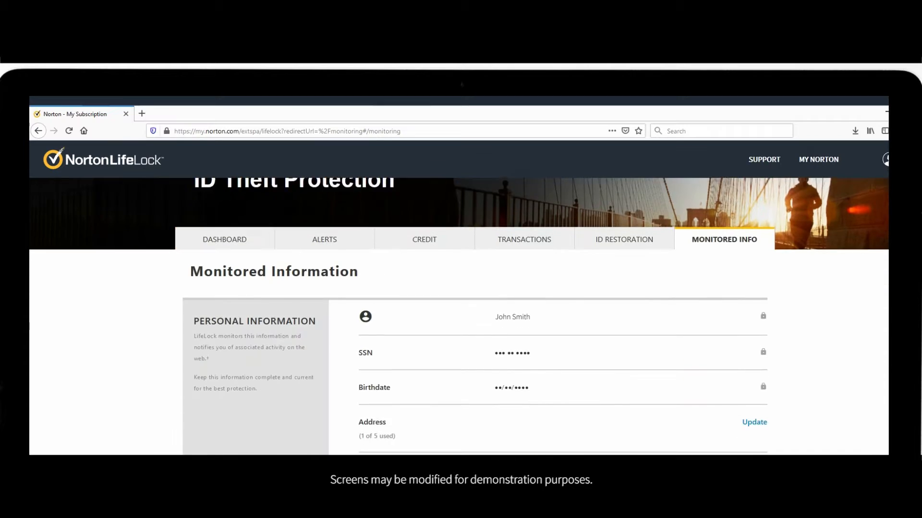
pyautogui.scroll(-3)
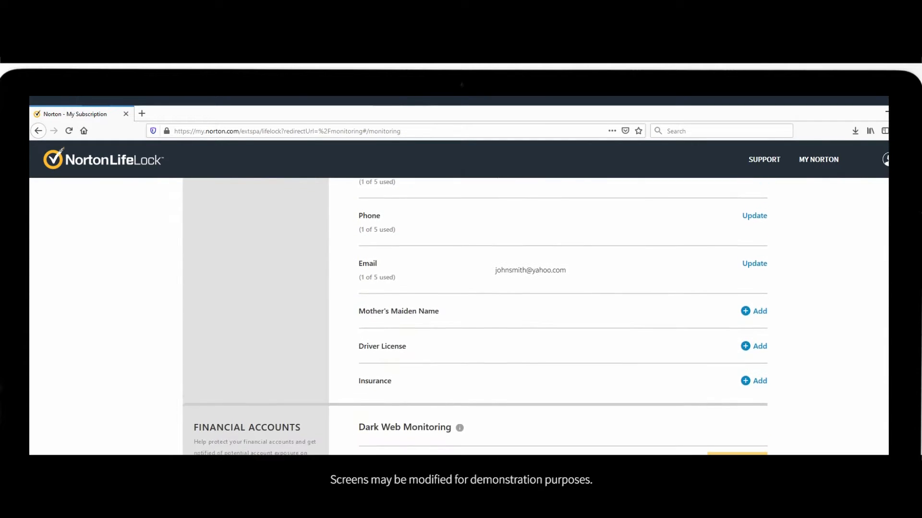
pyautogui.click(759, 346)
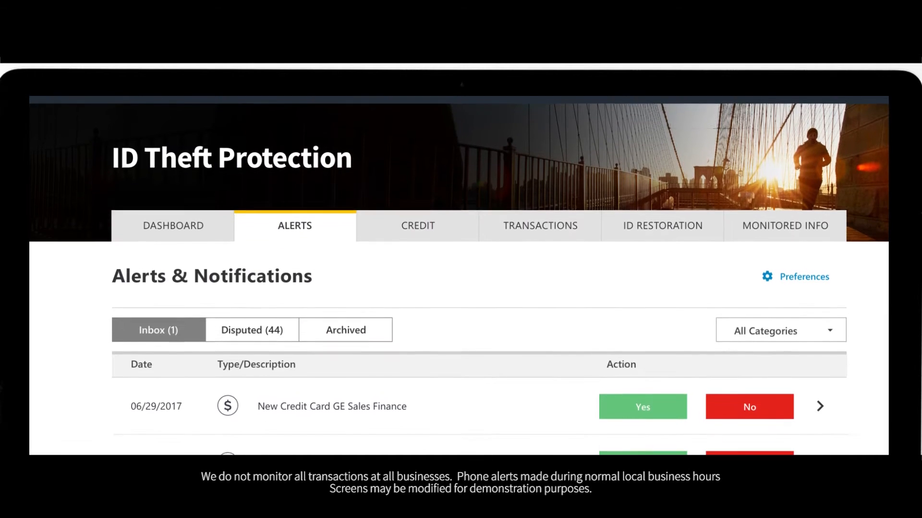
# Review the alerts inbox and report the credit card alert as not yours.
pyautogui.scroll(-3)
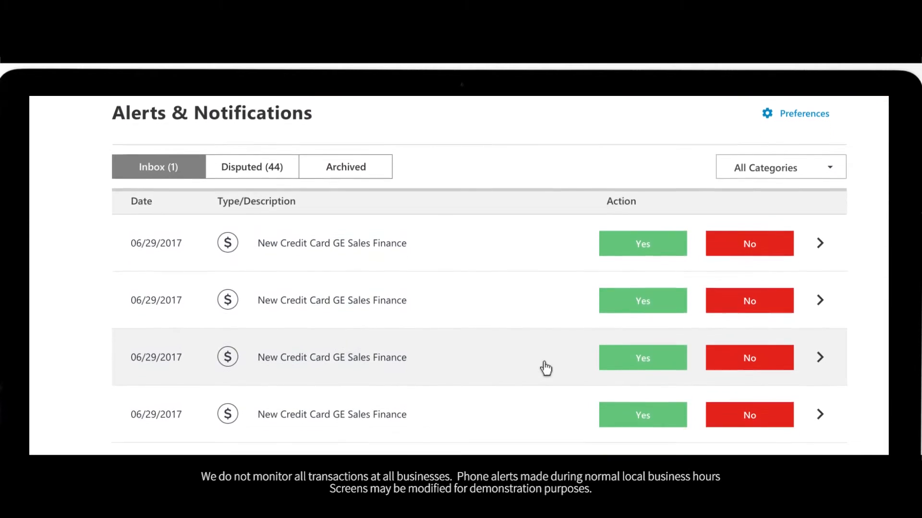
pyautogui.click(802, 113)
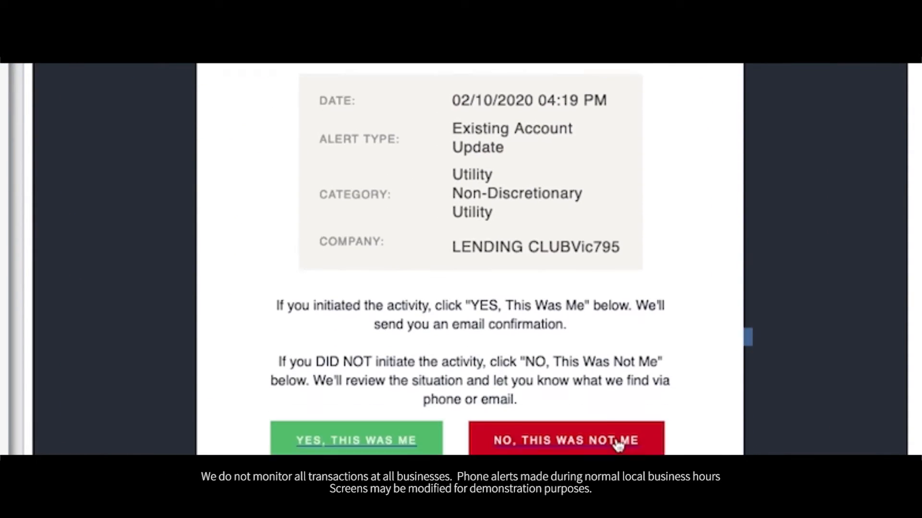
pyautogui.scroll(-3)
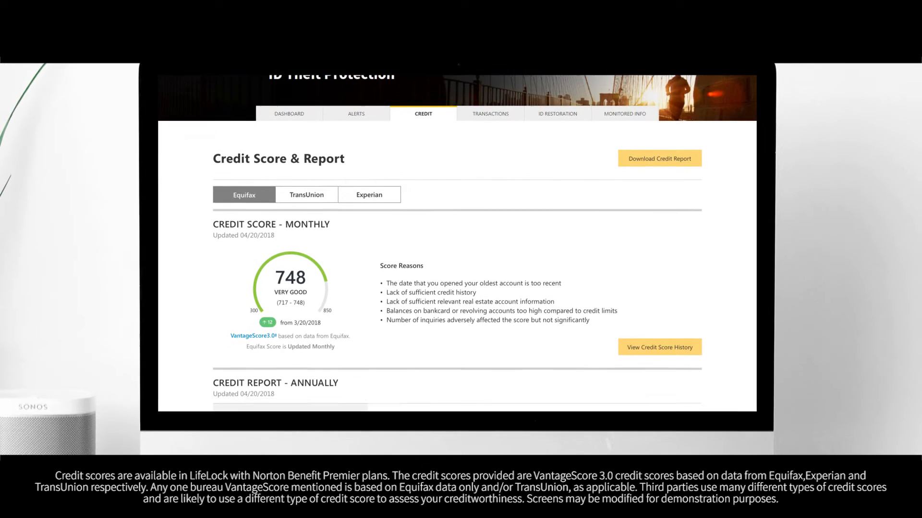
# Scroll the Credit tab past the Equifax score to Credit Inquiries and Accounts.
pyautogui.scroll(-3)
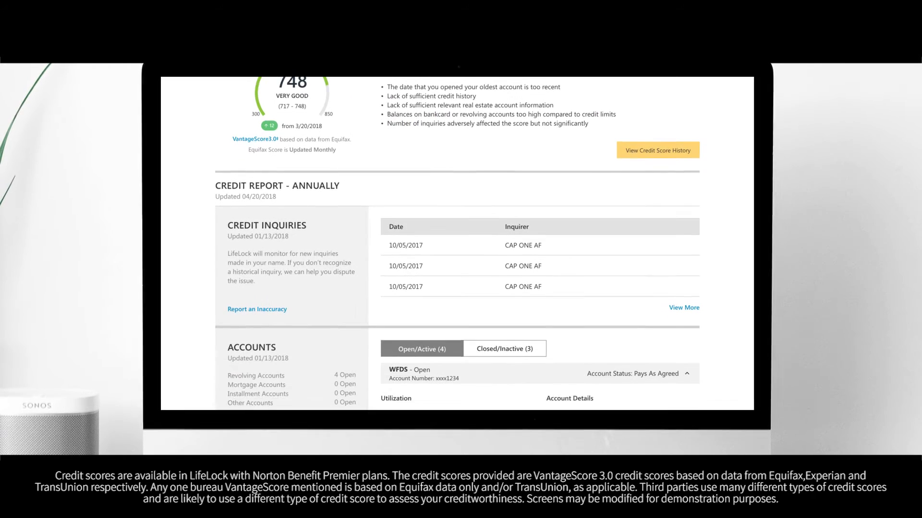
pyautogui.scroll(-3)
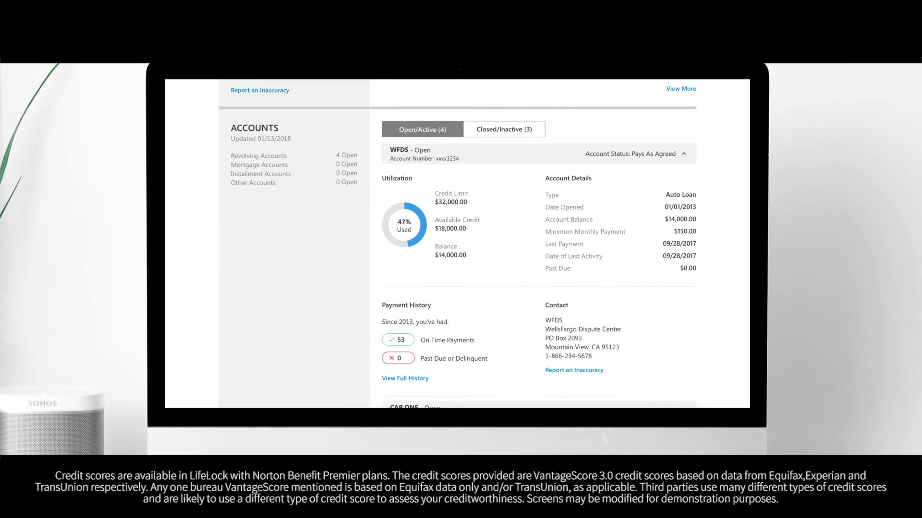
pyautogui.scroll(-3)
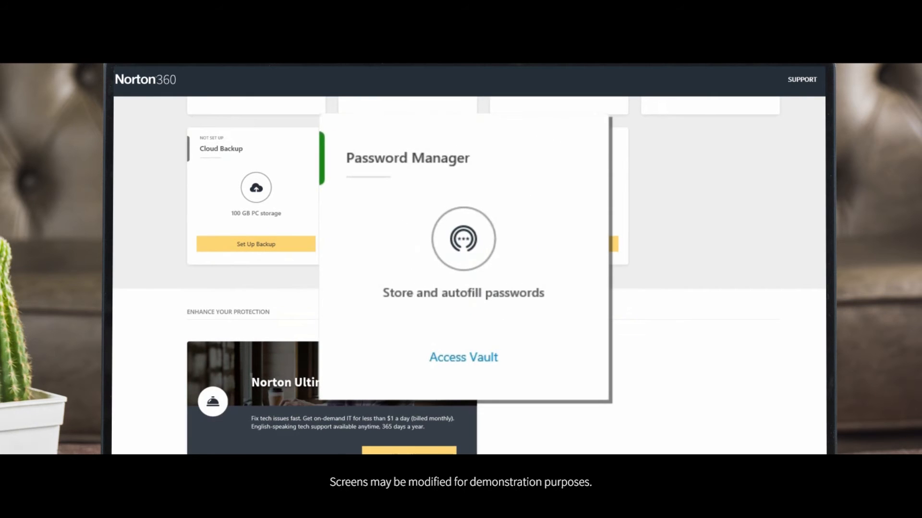
# Access the vault and title a new credit card wallet item 'Personal'.
pyautogui.click(462, 357)
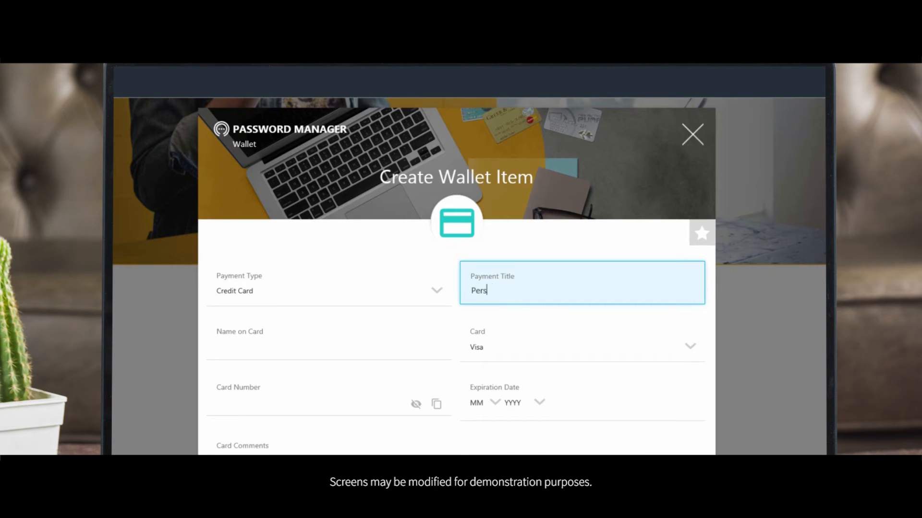
pyautogui.write('onal')
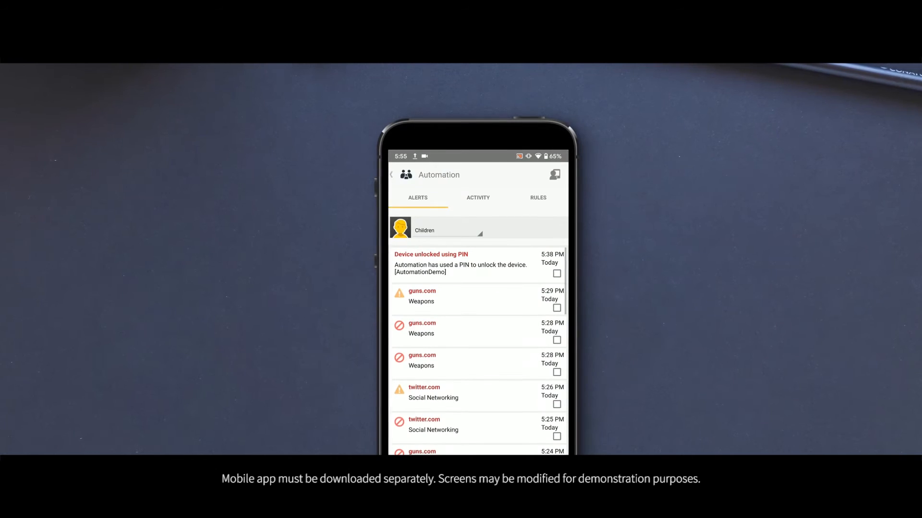
# View the Children's Alerts list in the Norton Family mobile app.
pyautogui.click(537, 198)
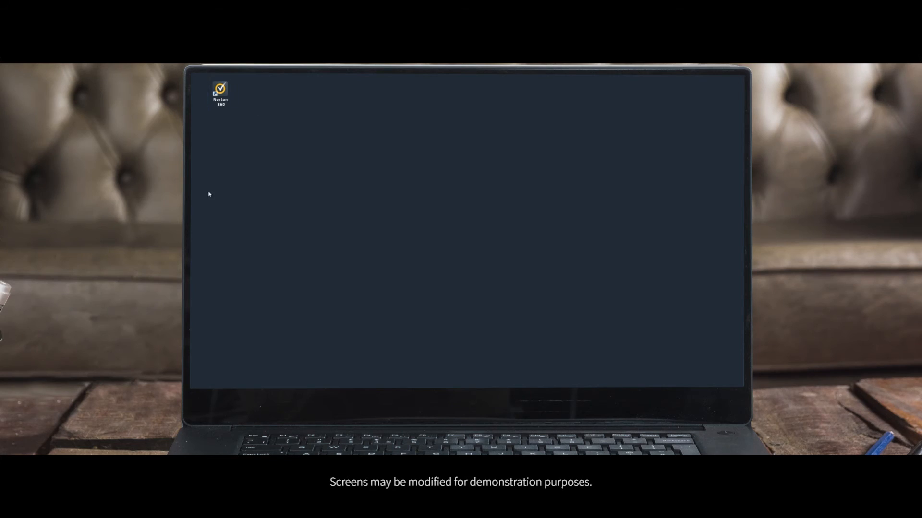
# Launch Norton 360 and switch Email and Video backup toggles to On in the default set.
pyautogui.doubleClick(219, 90)
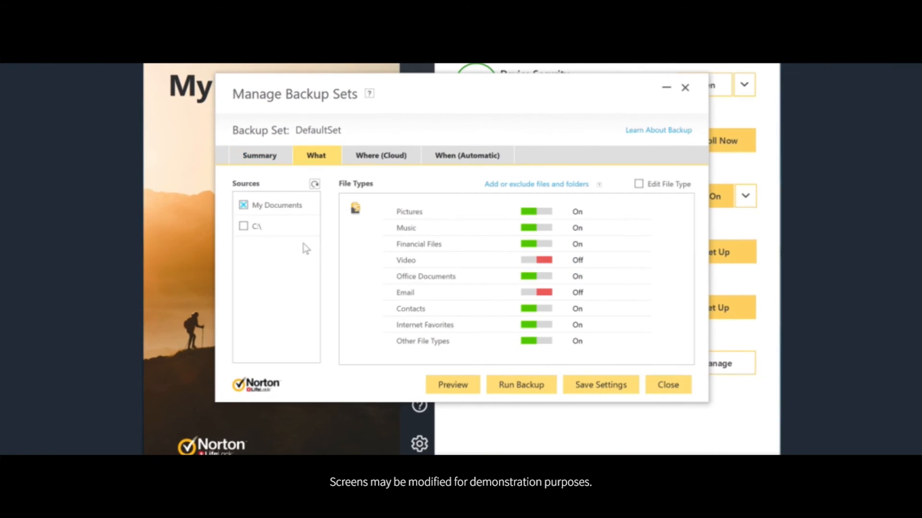
pyautogui.click(535, 292)
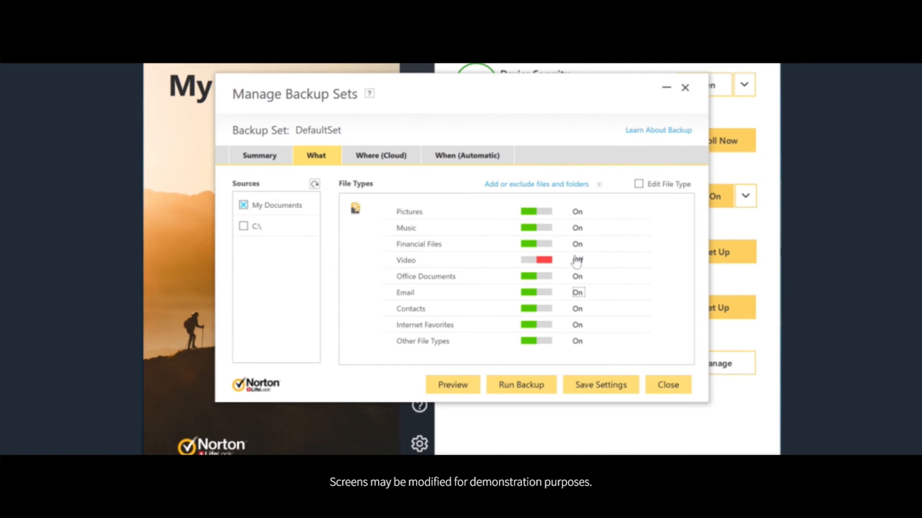
pyautogui.click(536, 260)
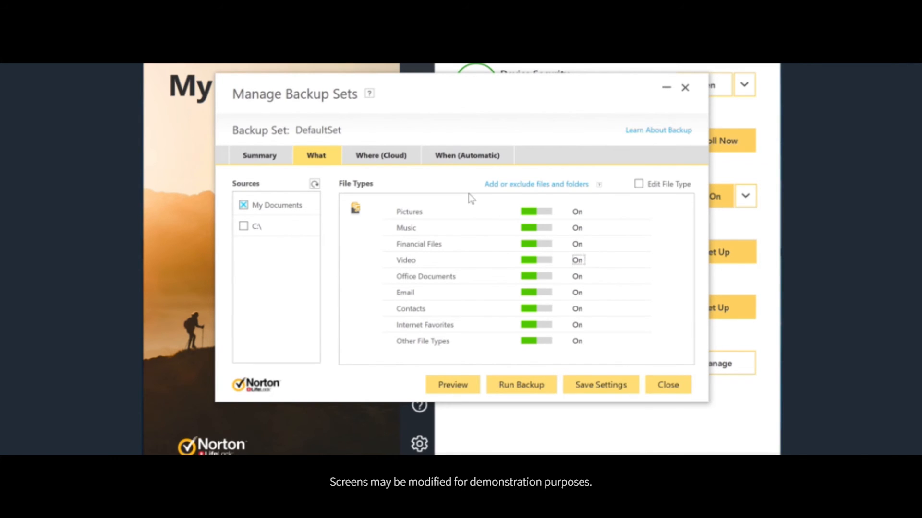
pyautogui.click(521, 385)
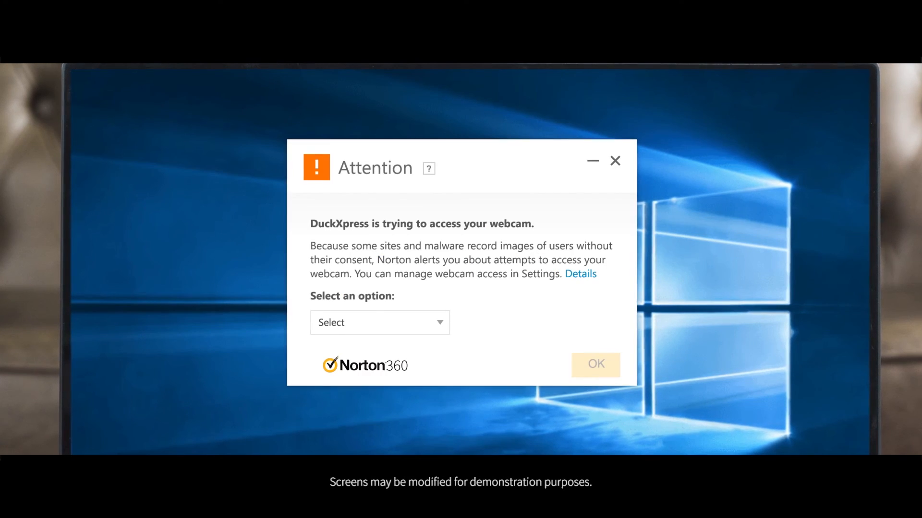
# Choose Block Always for DuckXpress's webcam access.
pyautogui.click(379, 322)
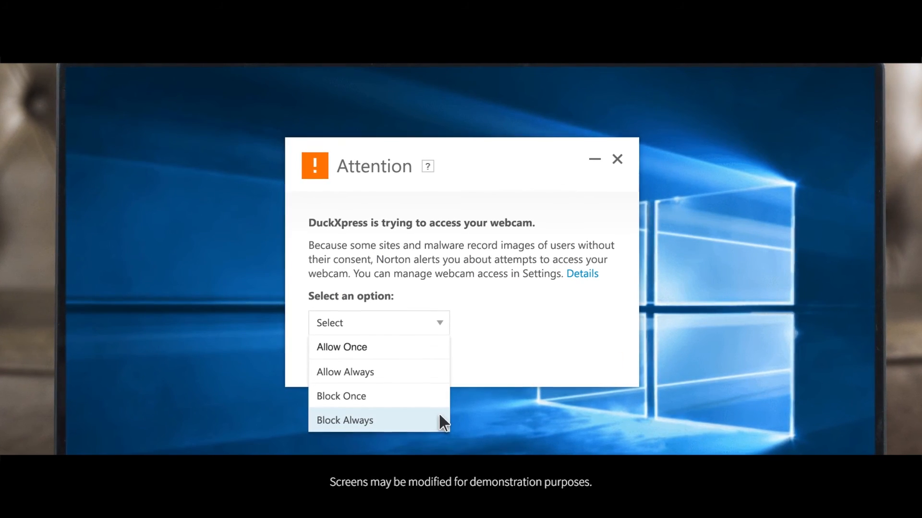
pyautogui.click(345, 420)
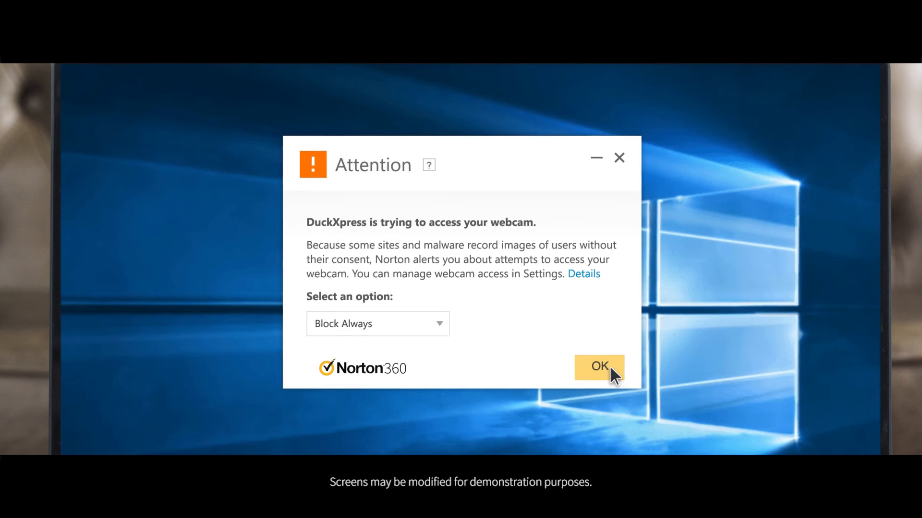